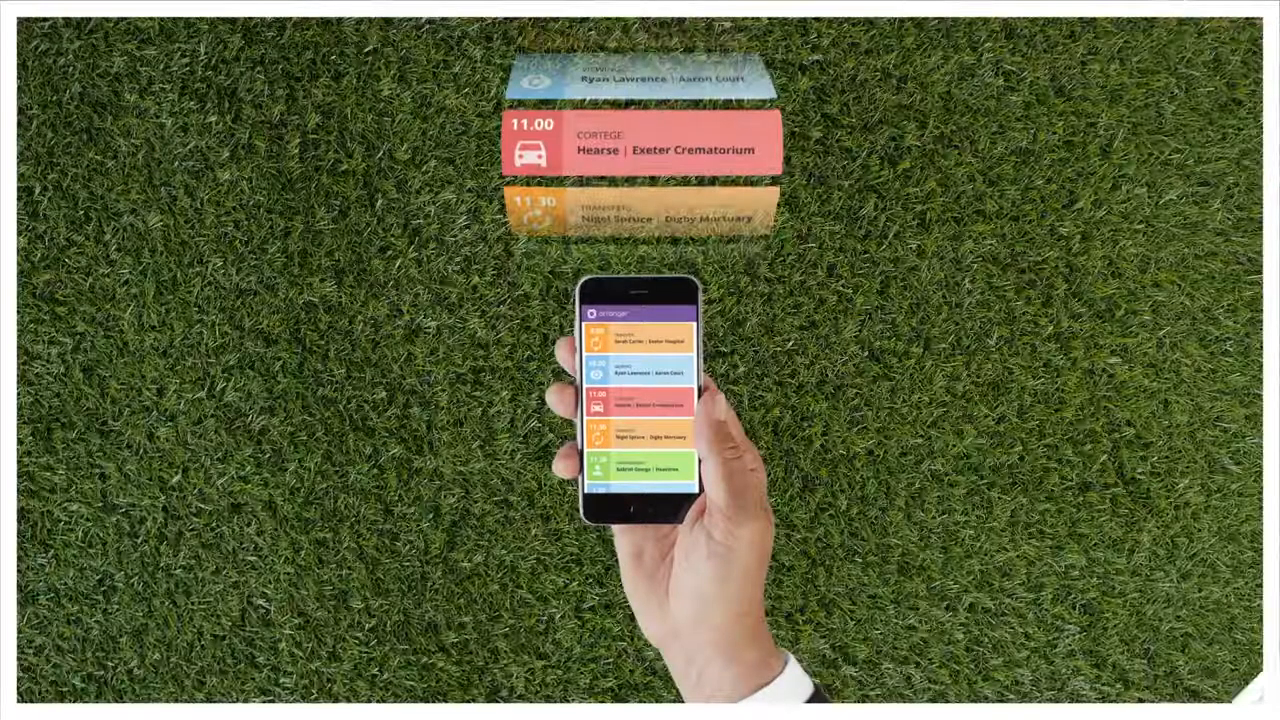
- Send the hospital-to-mortuary collection to the driver and receive the Collection complete notification
click(640, 468)
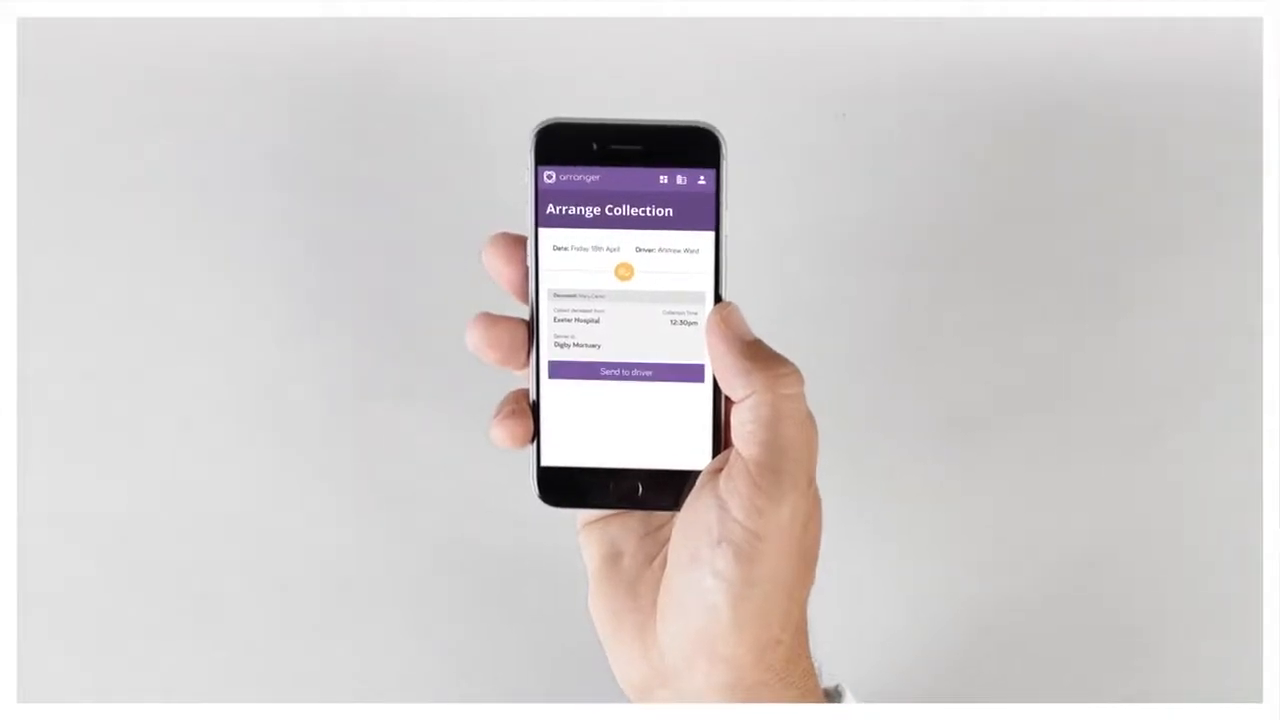
click(624, 372)
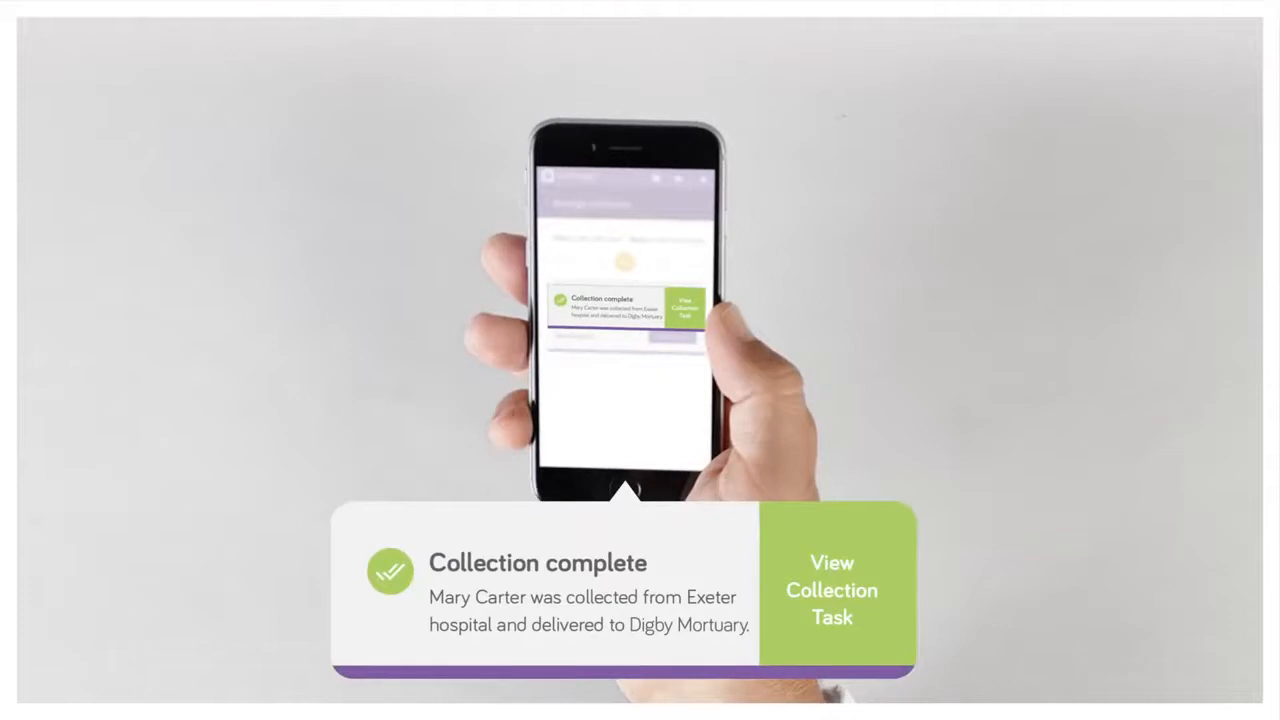